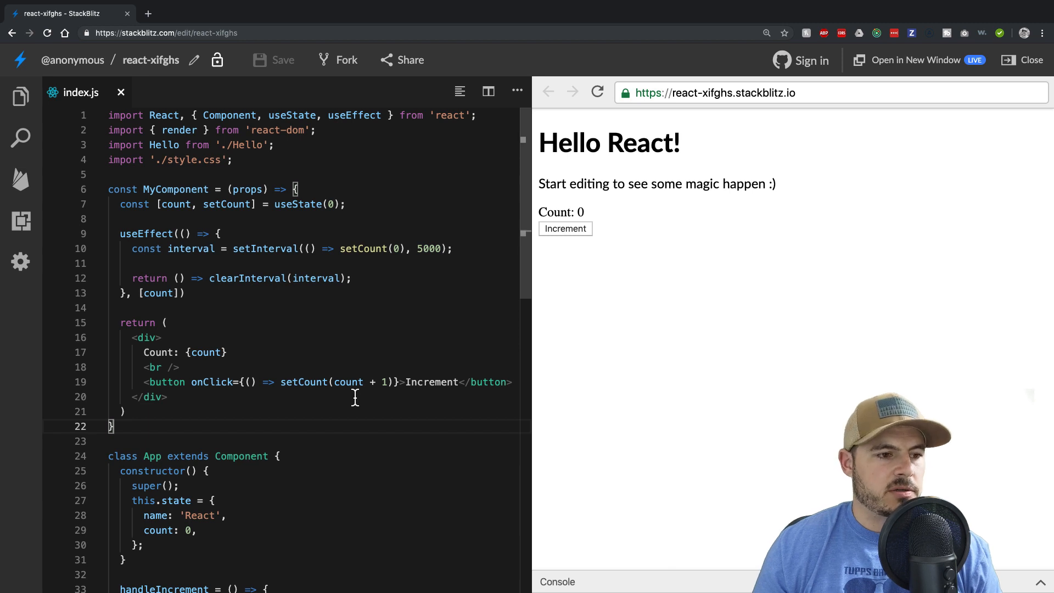
pyautogui.moveTo(206, 321)
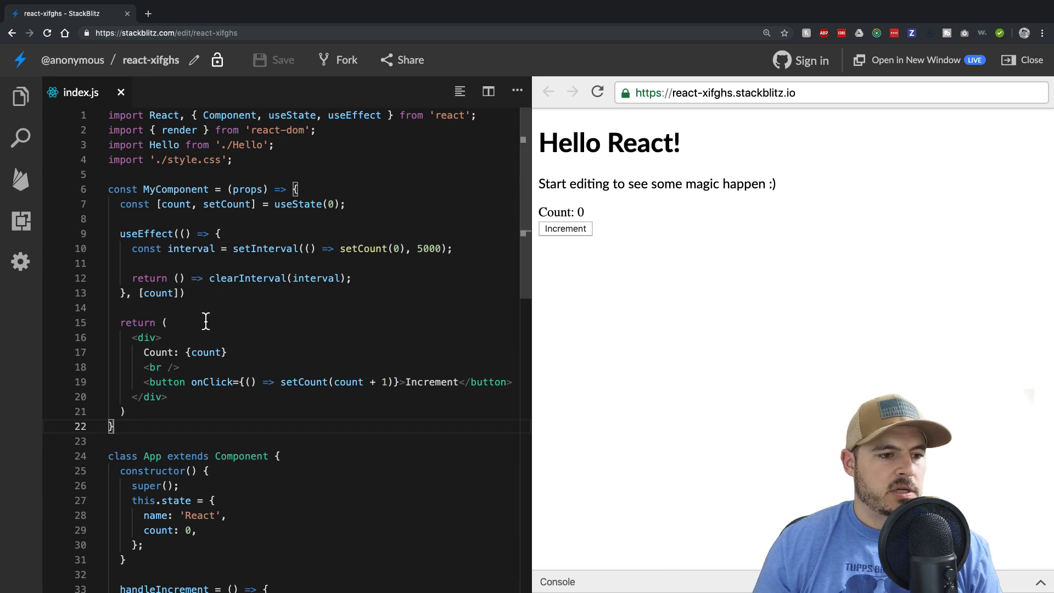
# Step: Add 'const NumberContext = React.createContext(5);' below MyComponent
pyautogui.scroll(-3)
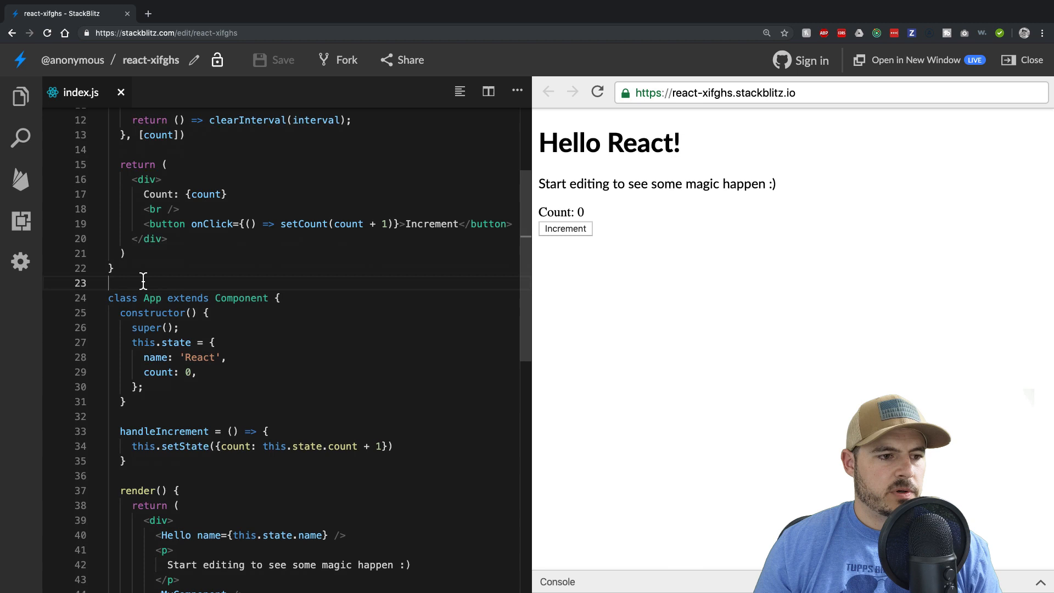
pyautogui.press('Enter')
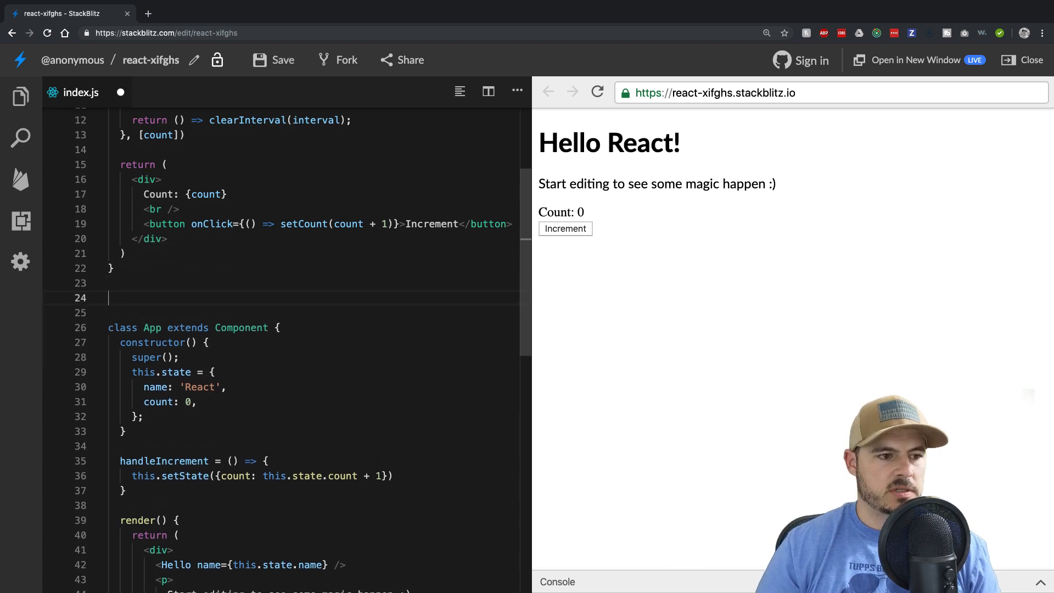
pyautogui.write('const')
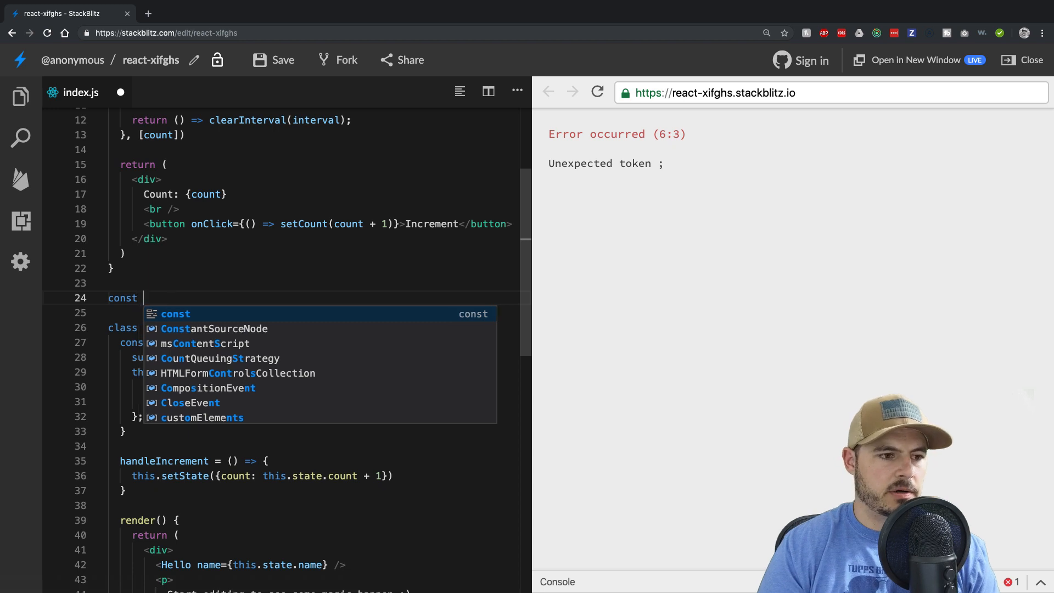
pyautogui.press('Escape')
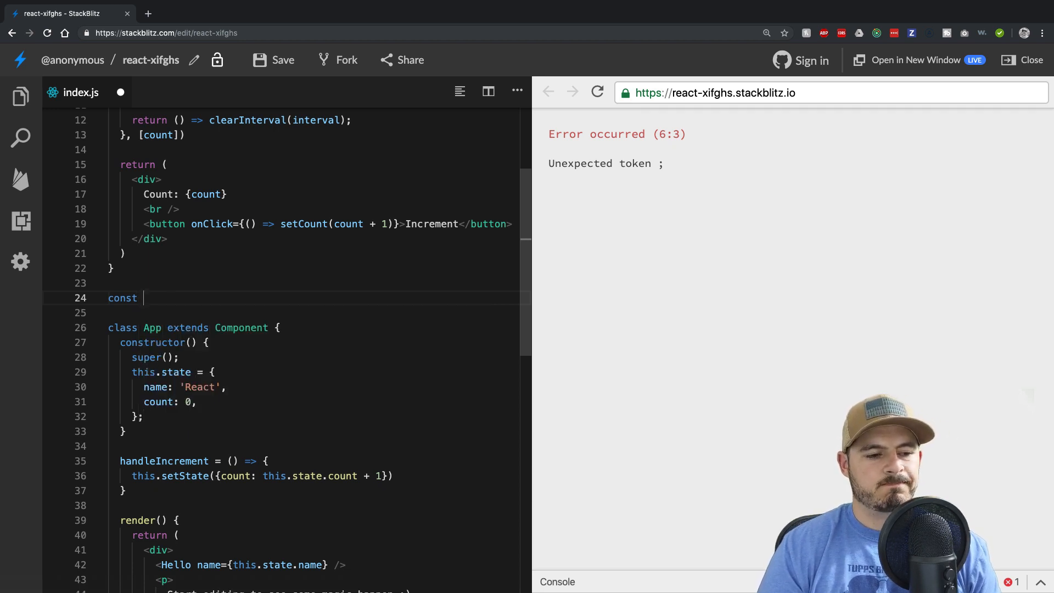
pyautogui.write('Initial')
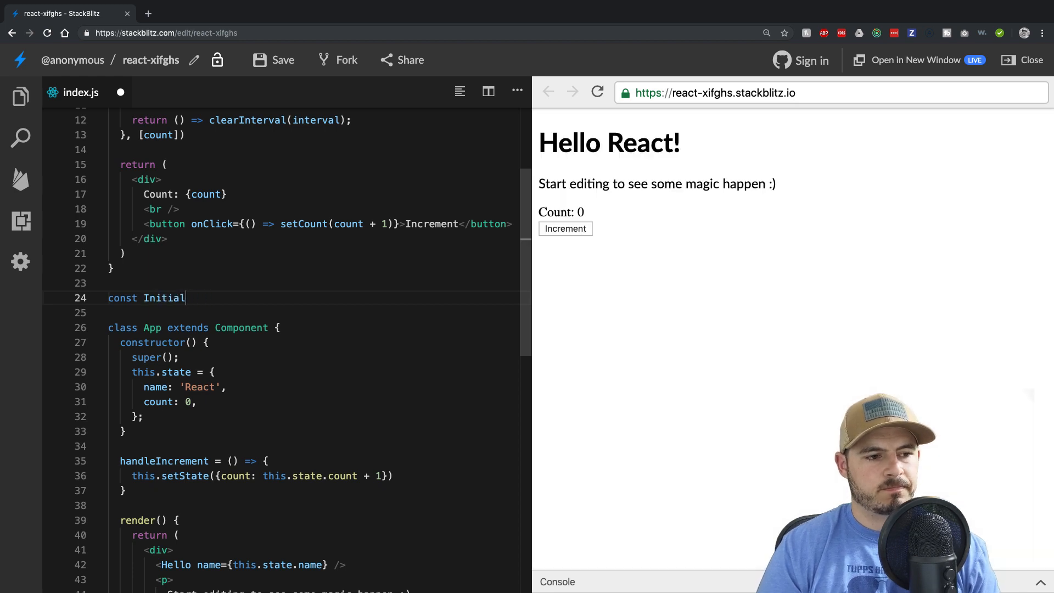
pyautogui.write('Res')
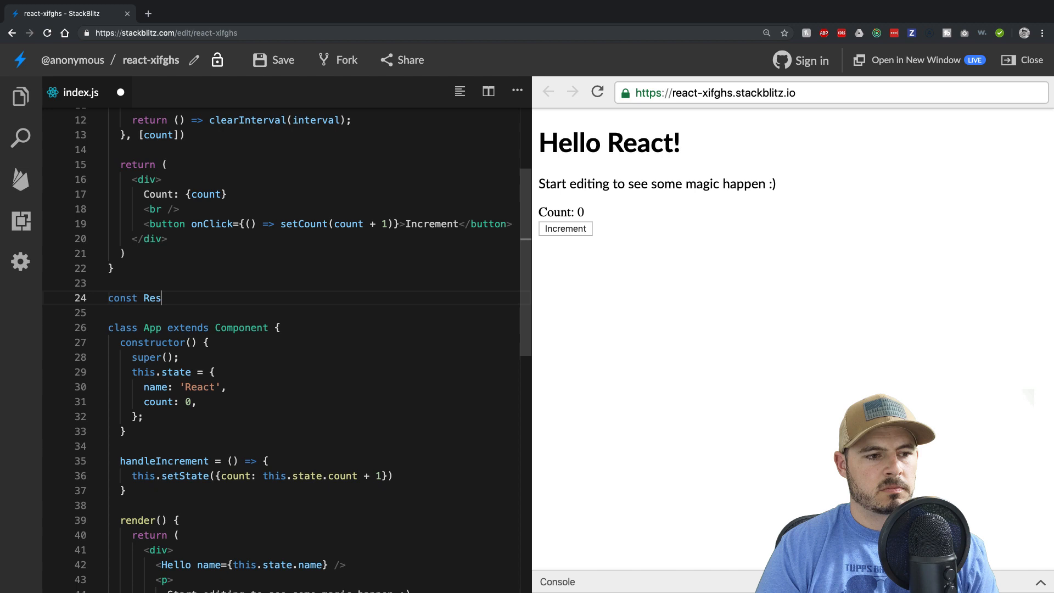
pyautogui.press('Backspace')
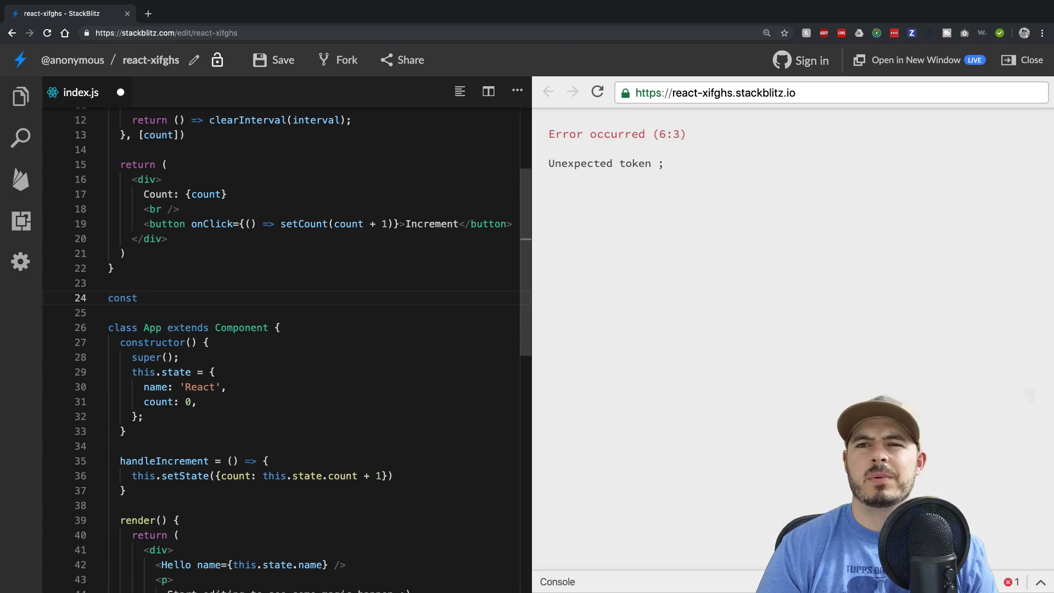
pyautogui.write('NumberCont')
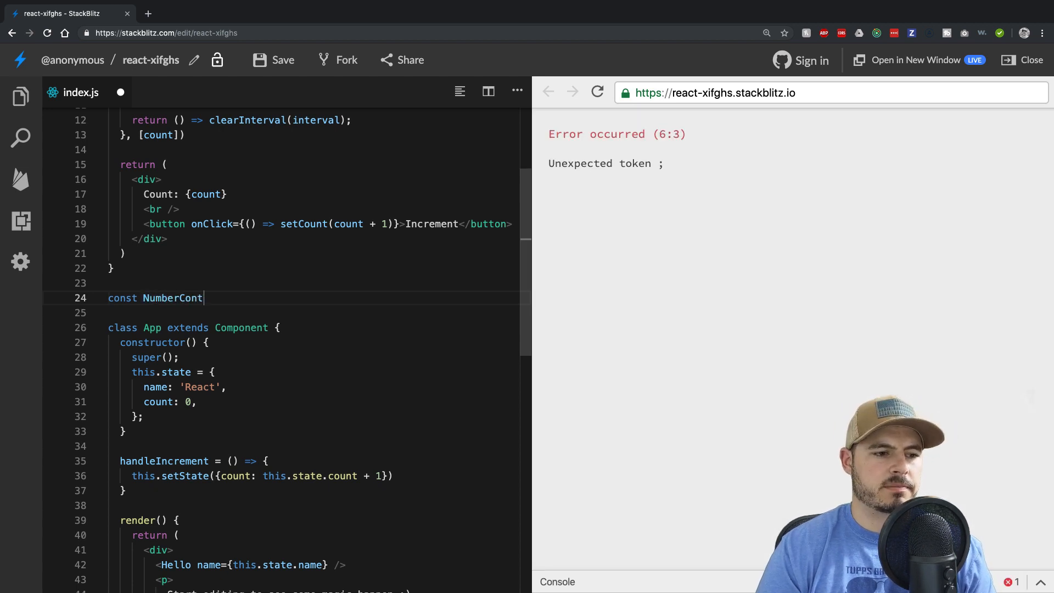
pyautogui.write('ext = React.create')
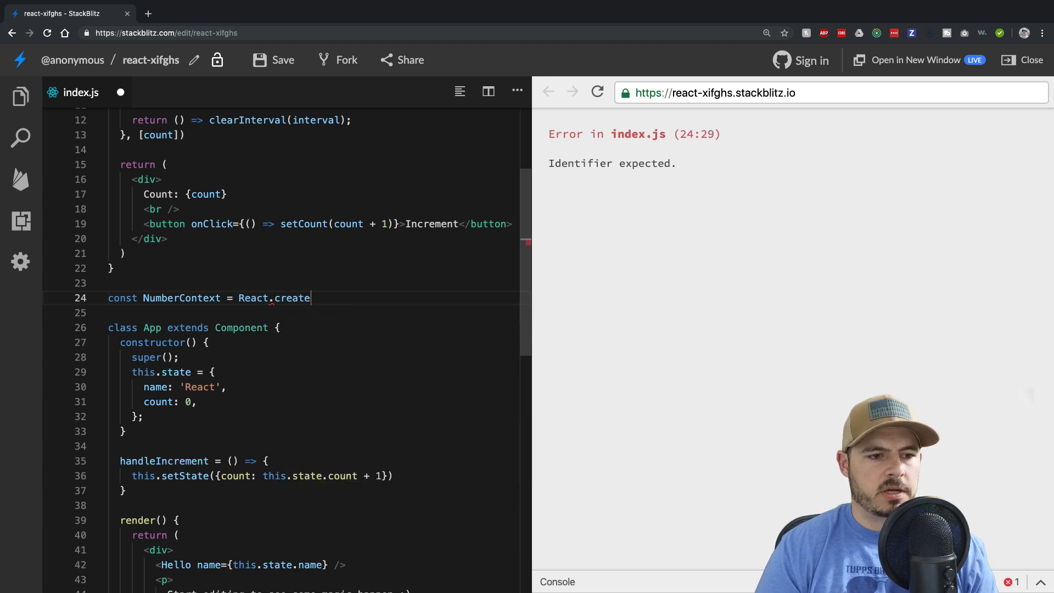
pyautogui.write('Context()')
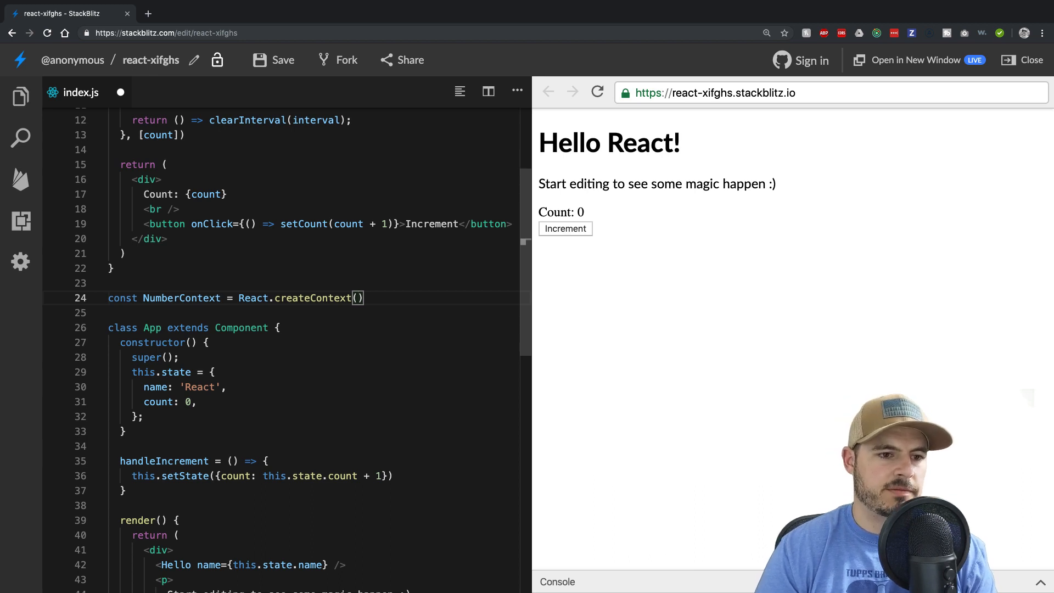
pyautogui.write('5;')
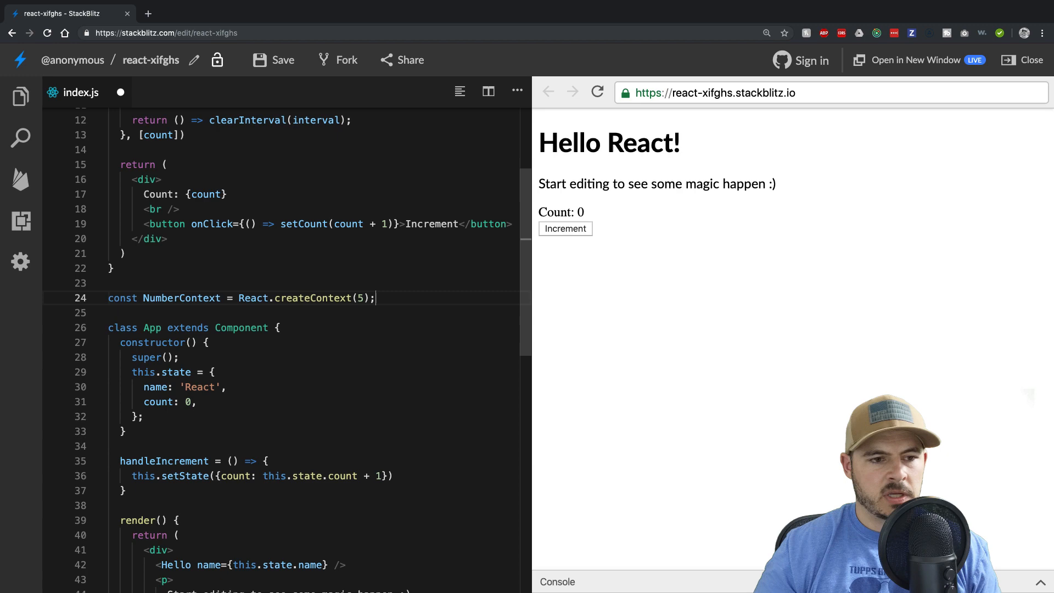
pyautogui.scroll(-3)
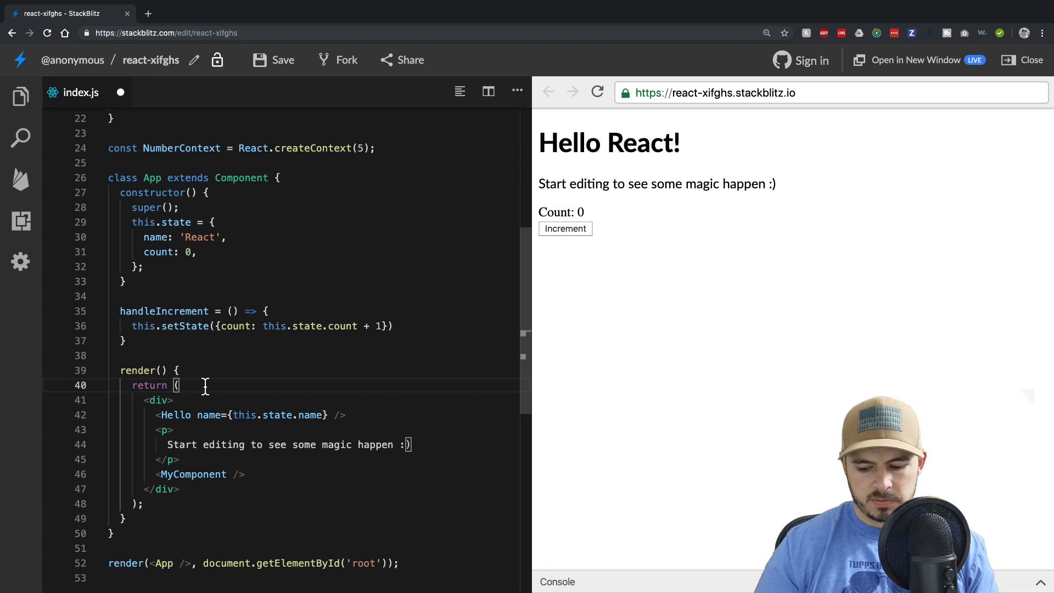
# Step: Wrap App's render div in <NumberContext.Provider value={5}> with its closing tag
pyautogui.write('<NumberContext.p')
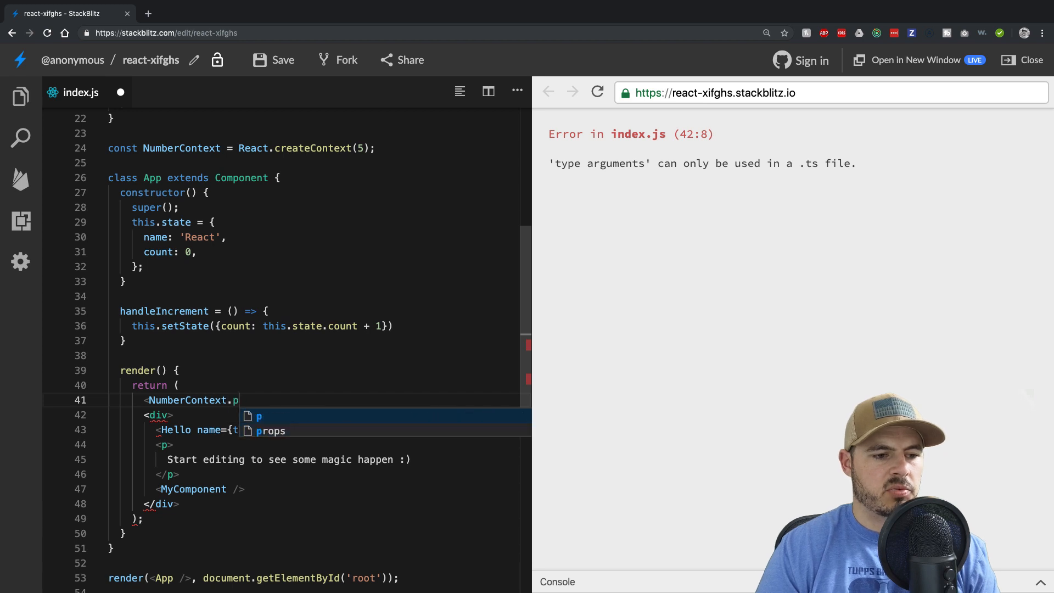
pyautogui.write('rov')
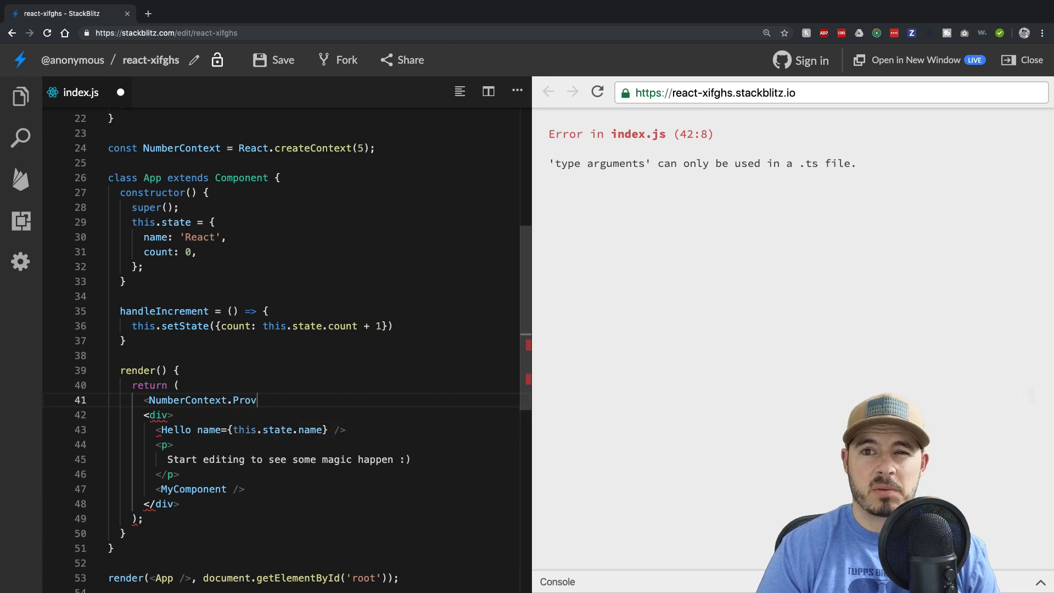
pyautogui.write('iider')
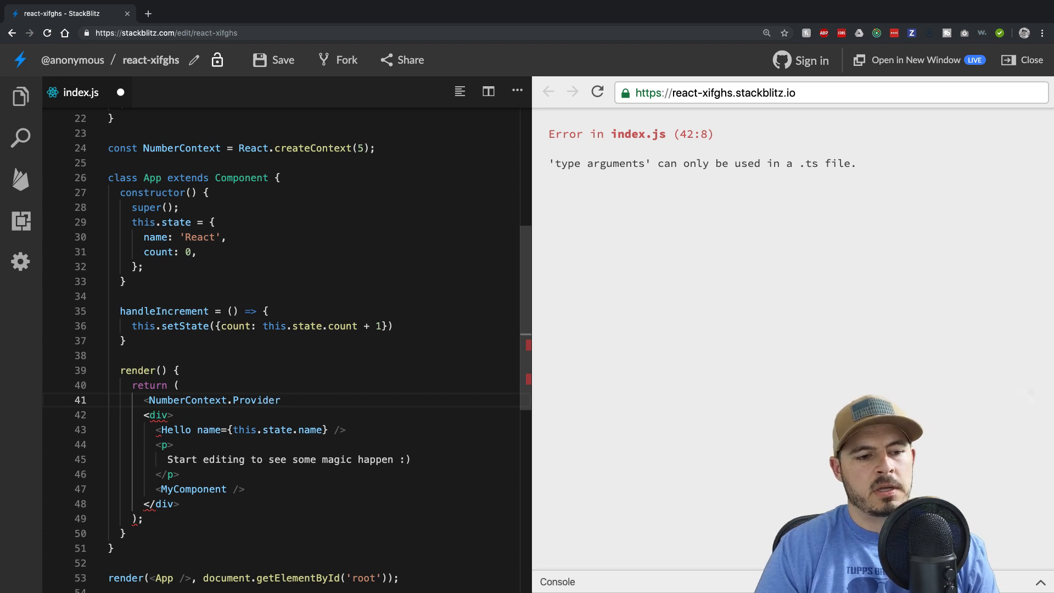
pyautogui.write('value')
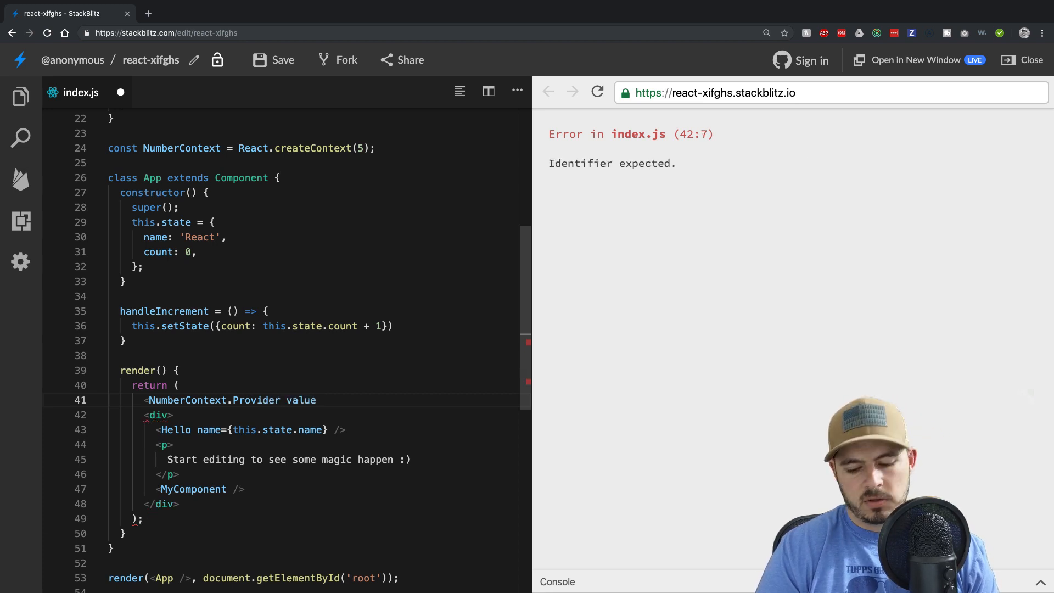
pyautogui.write('={}')
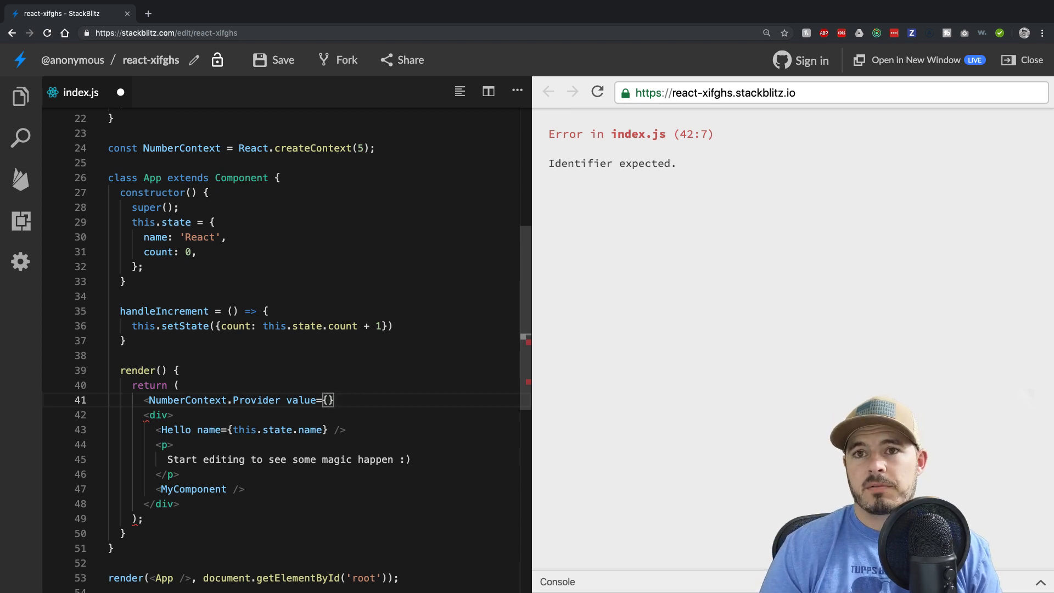
pyautogui.write('5')
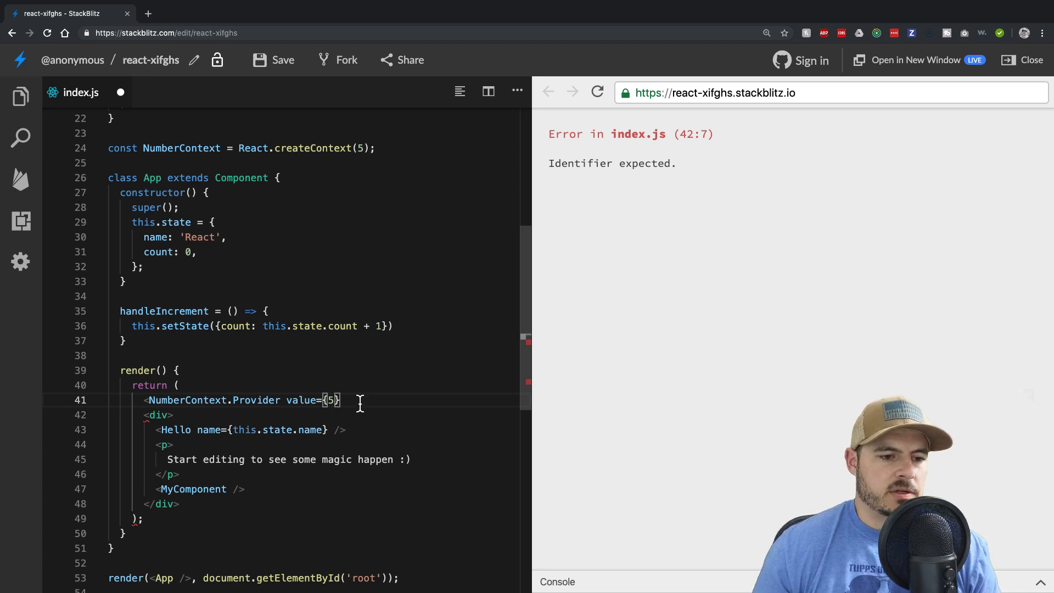
pyautogui.write('>')
pyautogui.write('</')
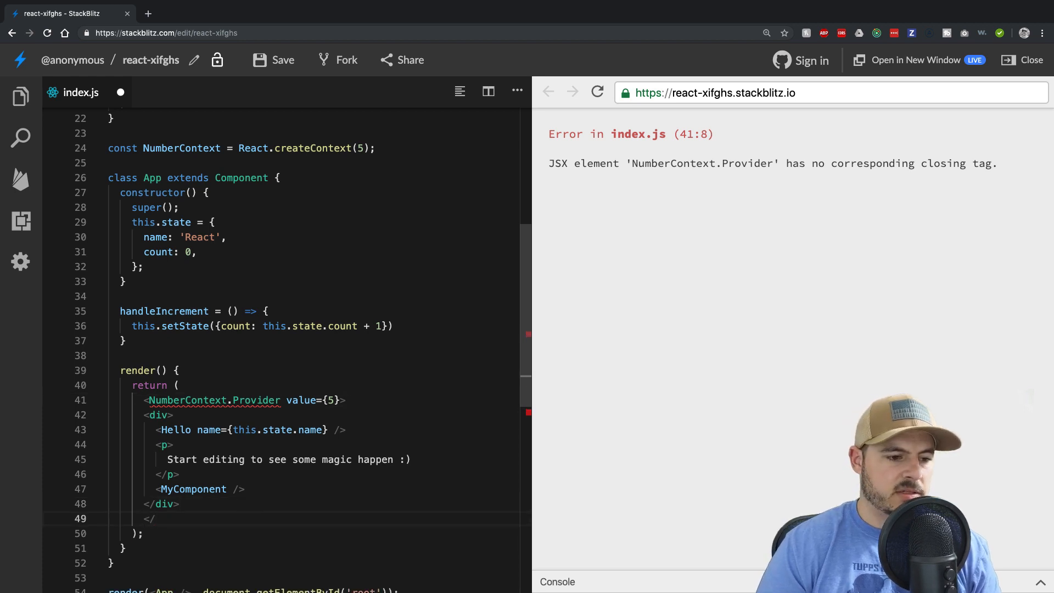
pyautogui.write('Number')
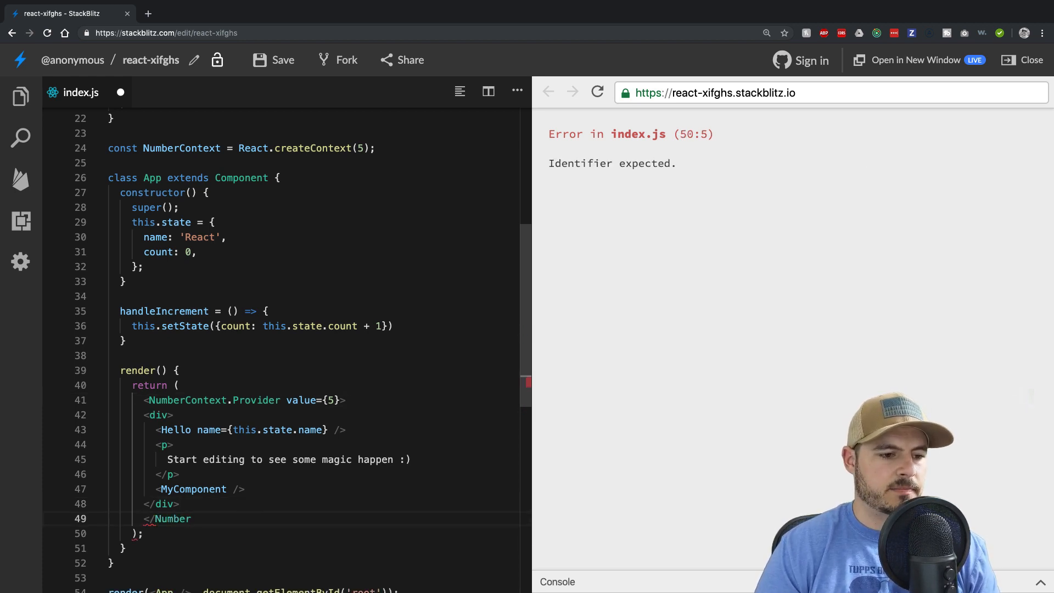
pyautogui.write('Context.P')
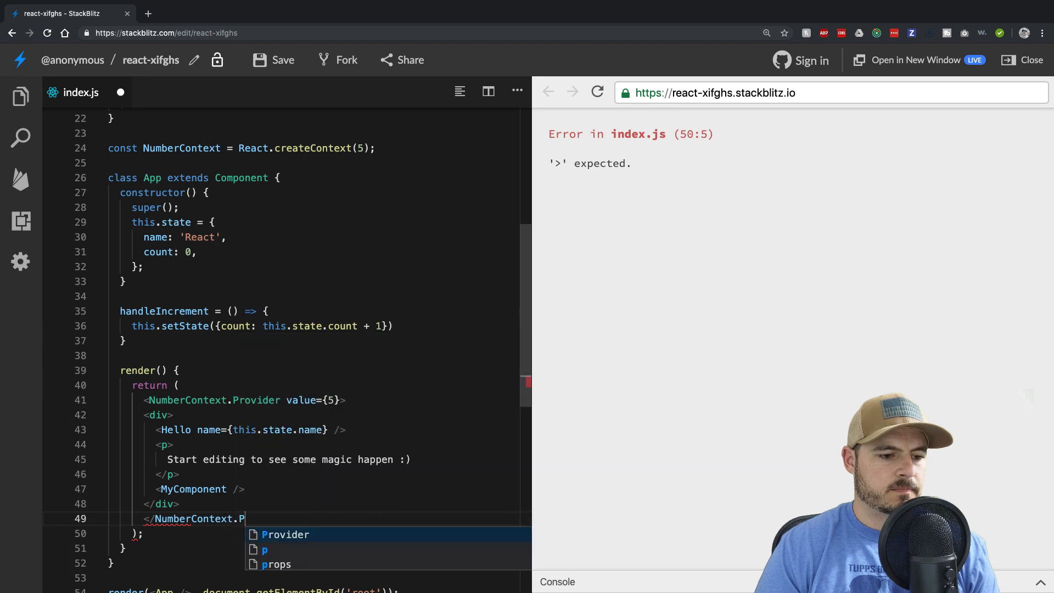
pyautogui.click(285, 534)
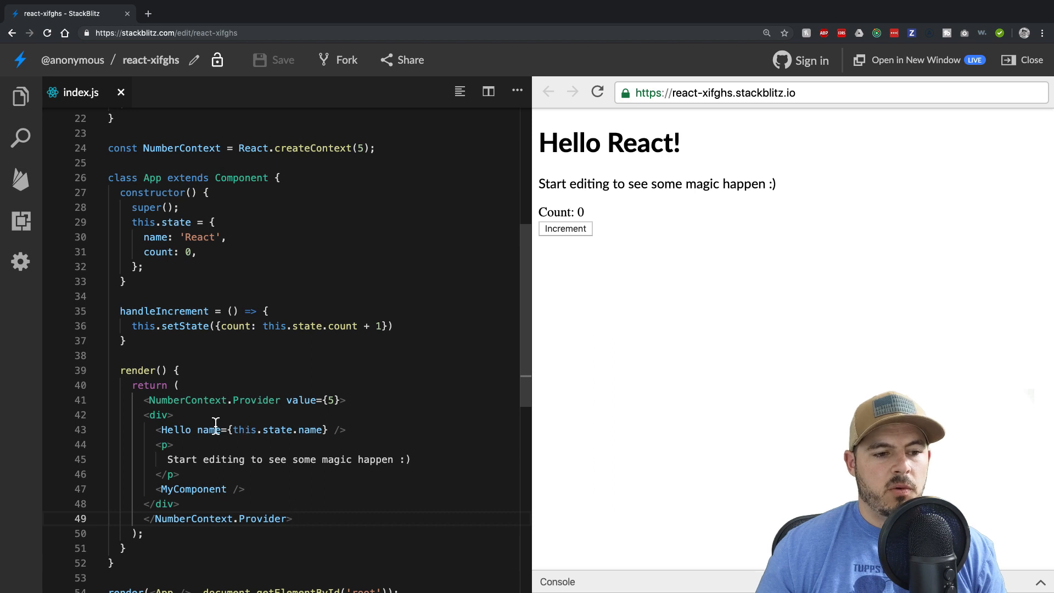
pyautogui.moveTo(294, 440)
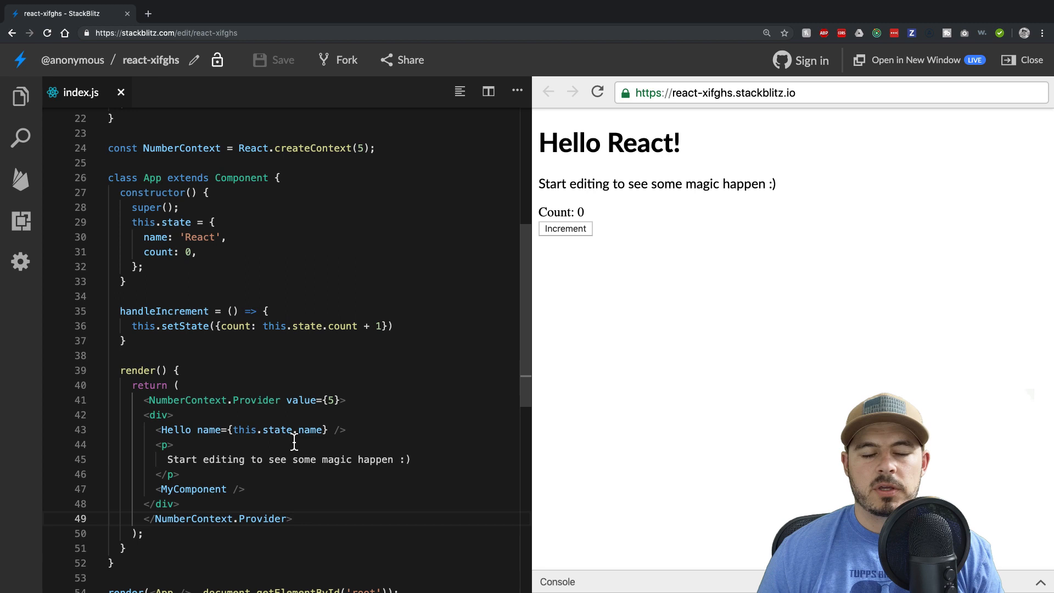
# Step: Try wrapping MyComponent's return in <NumberContext.Consumer>, then remove the broken wrapper
pyautogui.scroll(3)
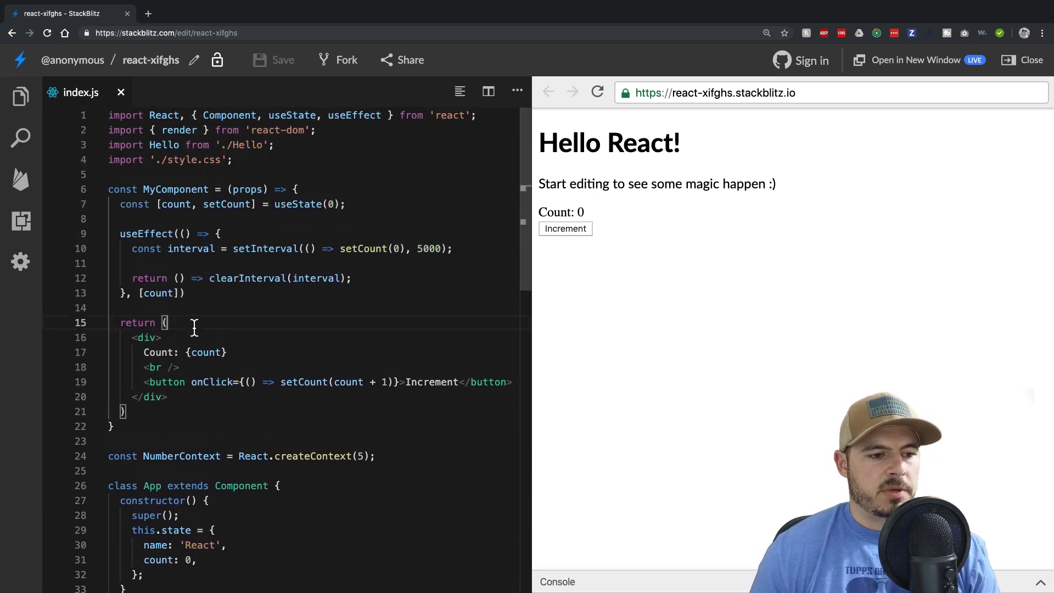
pyautogui.write('<NumberContext.')
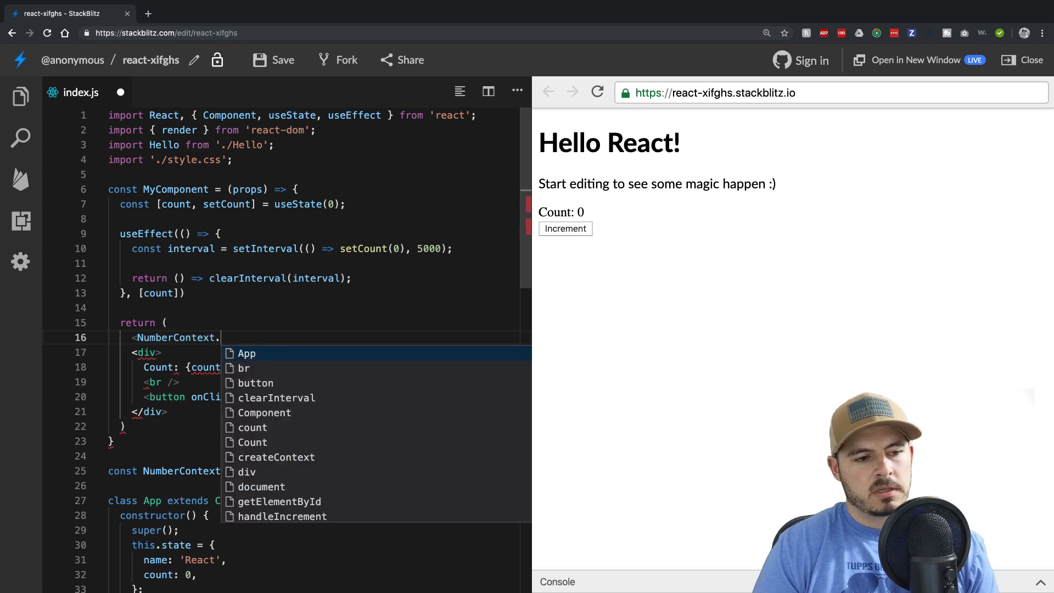
pyautogui.write('Consumer')
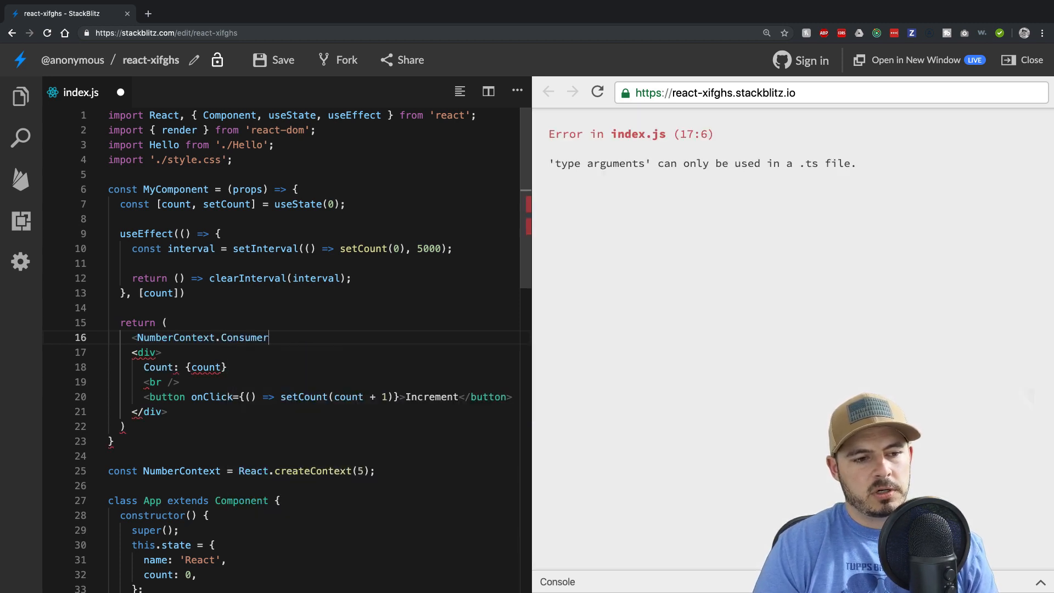
pyautogui.write('>')
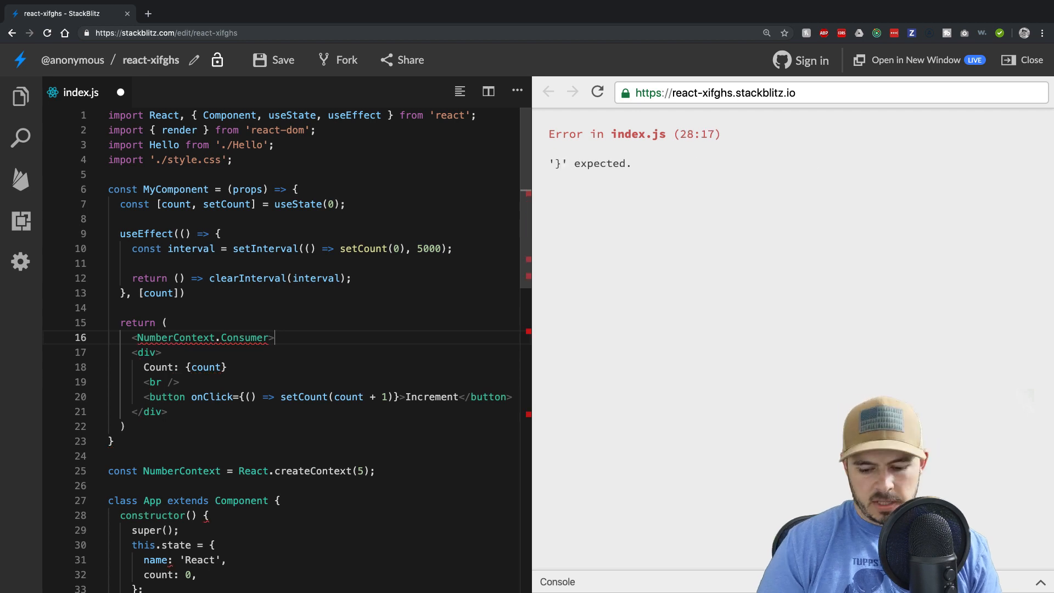
pyautogui.write('{valu')
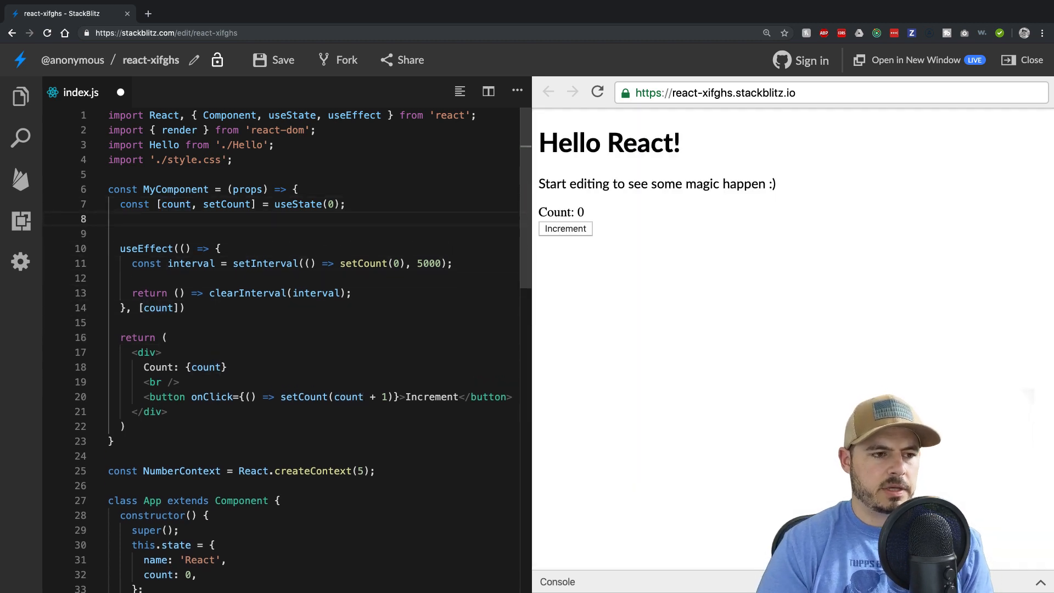
# Step: Type 'const resetValue = useContext(NumberContext);' in MyComponent and import useContext
pyautogui.write('const')
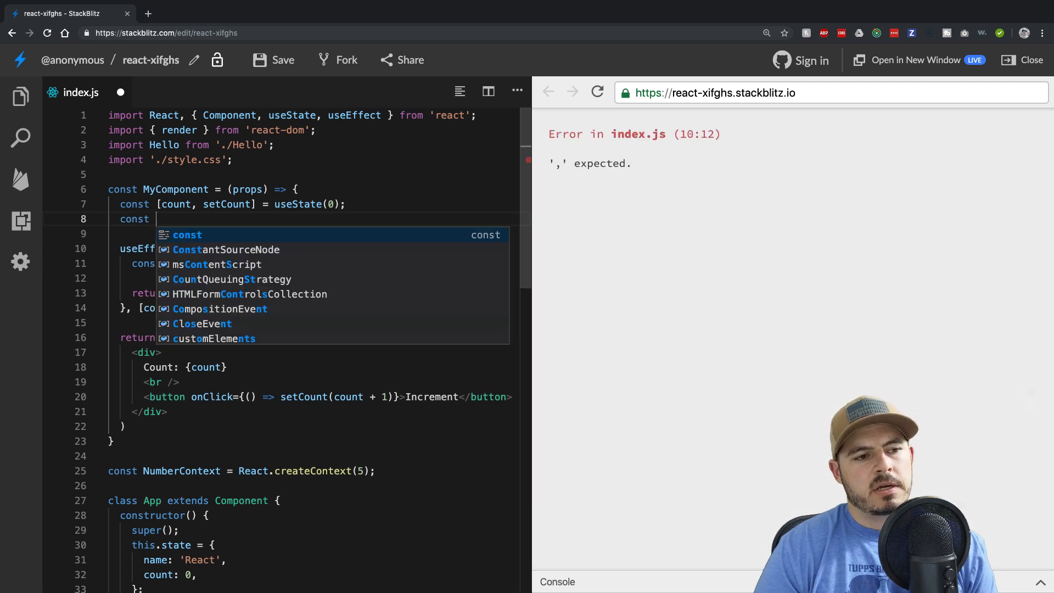
pyautogui.write('reset')
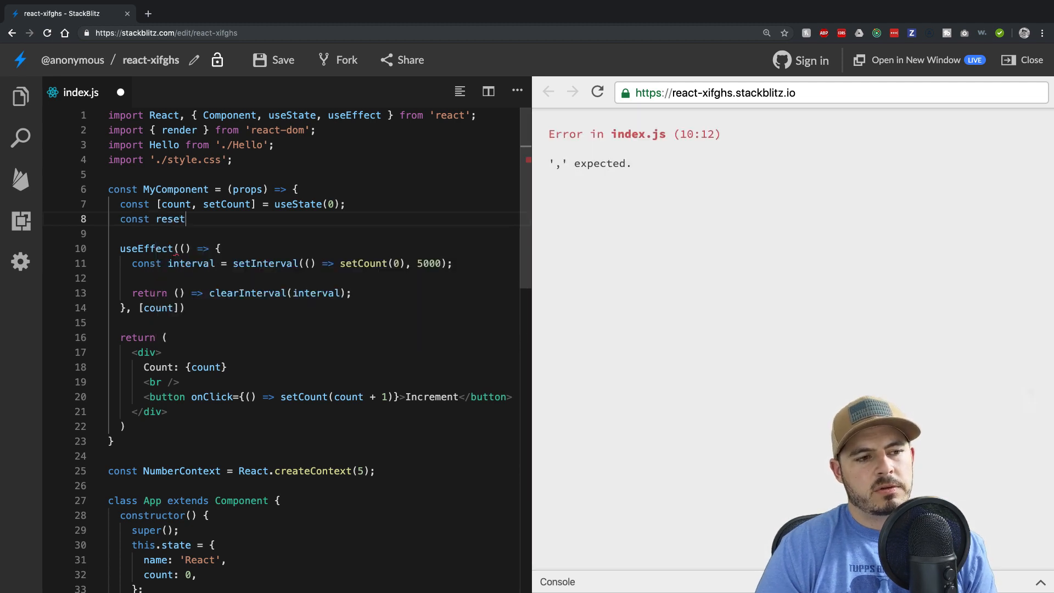
pyautogui.write('Va')
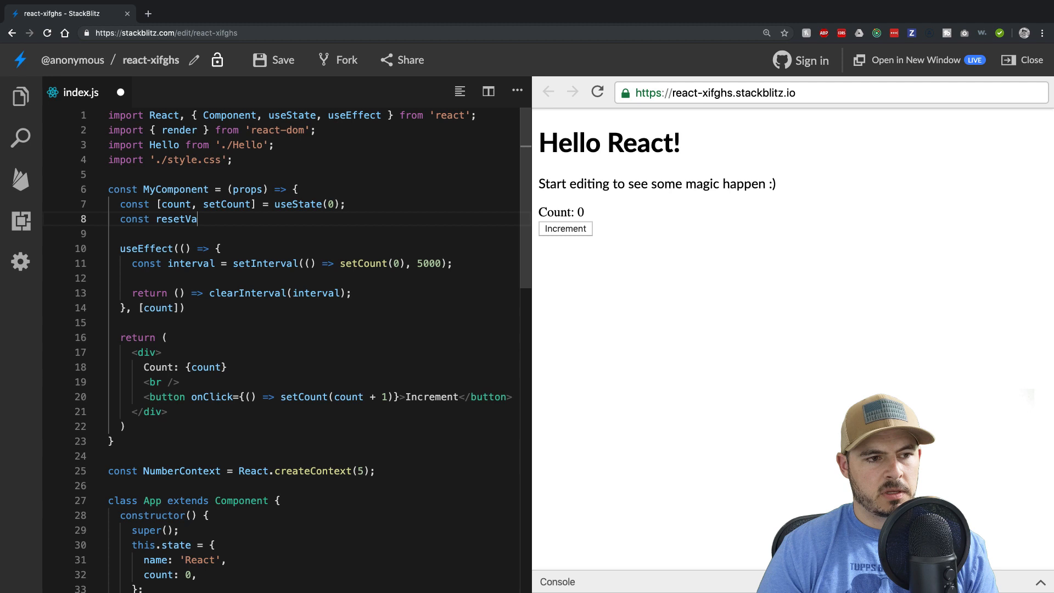
pyautogui.write('lue =')
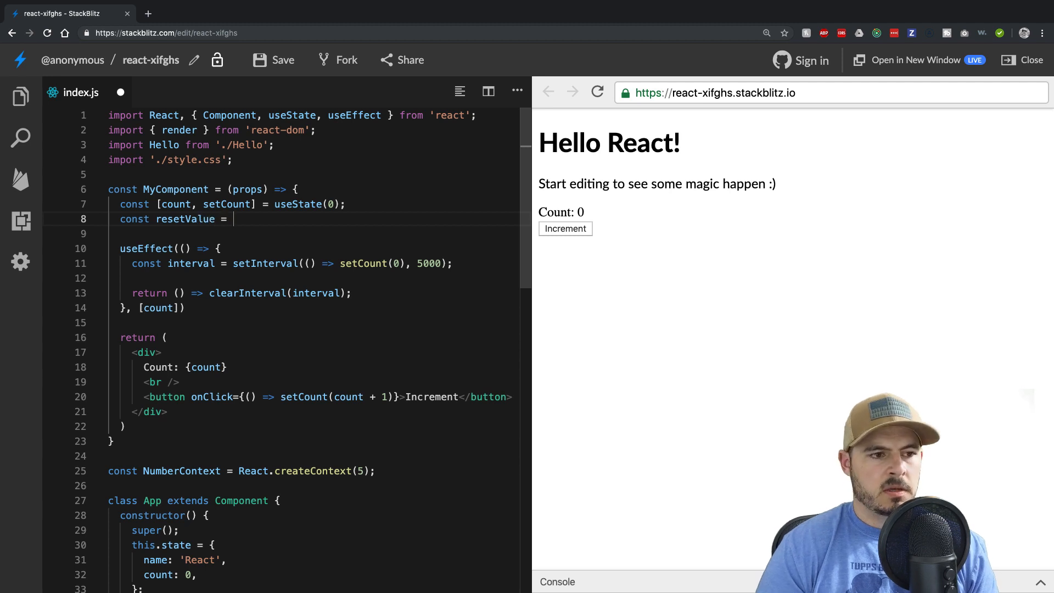
pyautogui.write('use')
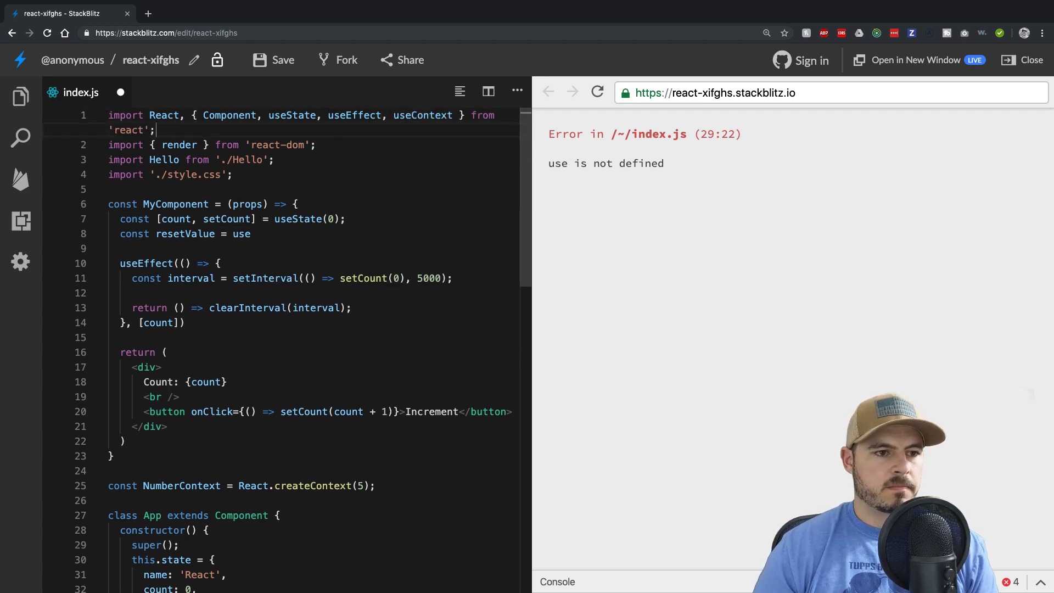
pyautogui.write('c')
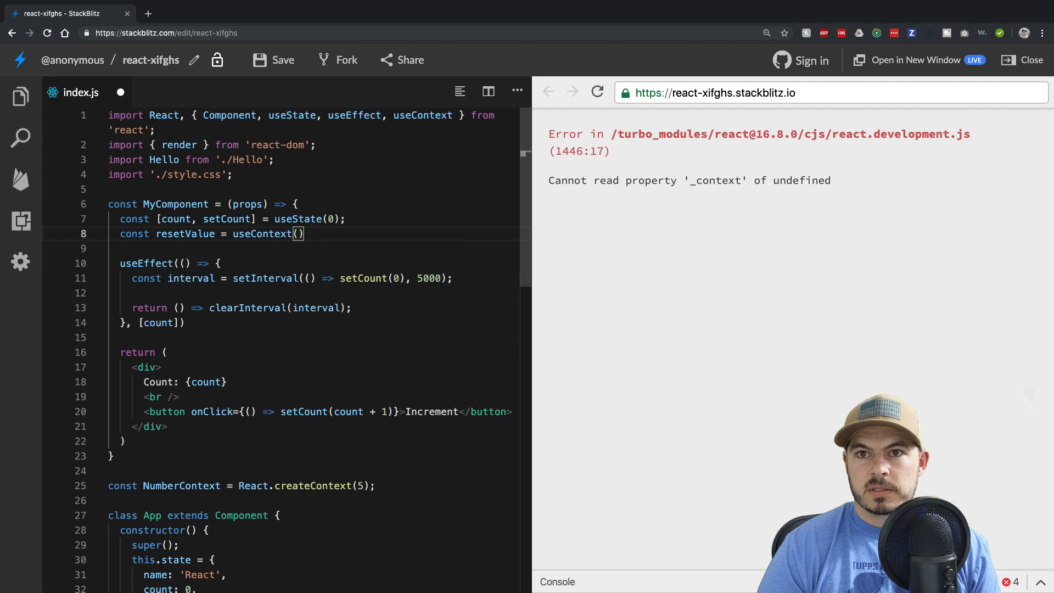
pyautogui.write('NumberContext')
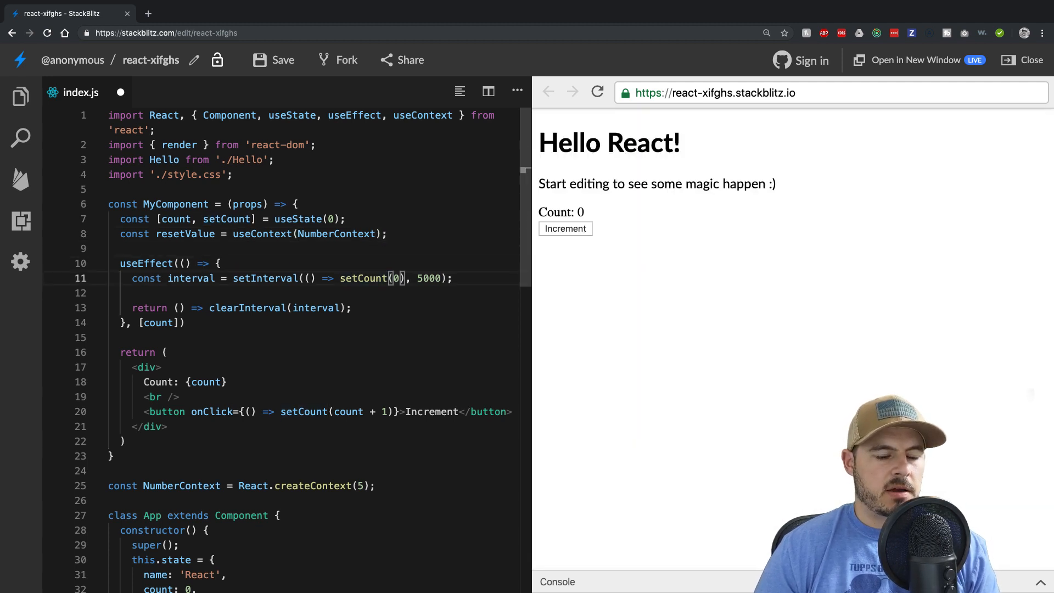
# Step: Change the interval to setCount(resetValue) and empty the effect's dependency array
pyautogui.write('resetValue')
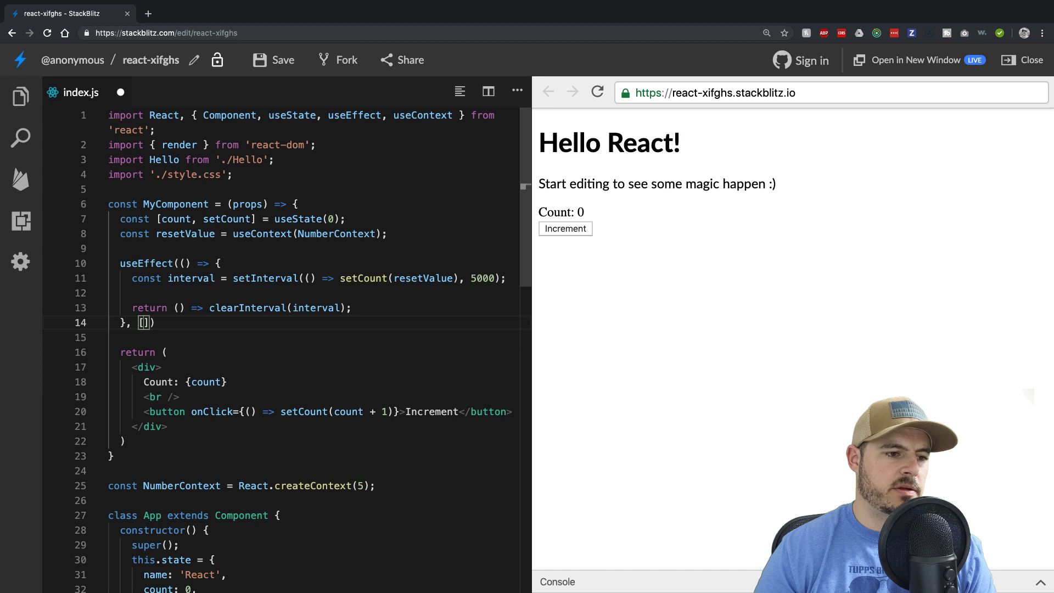
pyautogui.write('res')
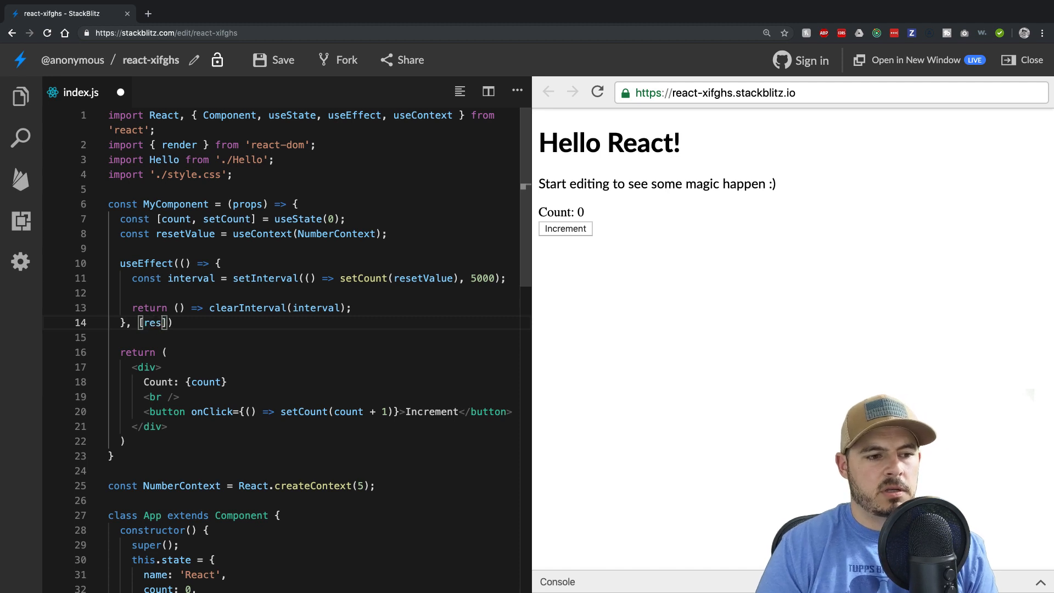
pyautogui.press('Backspace')
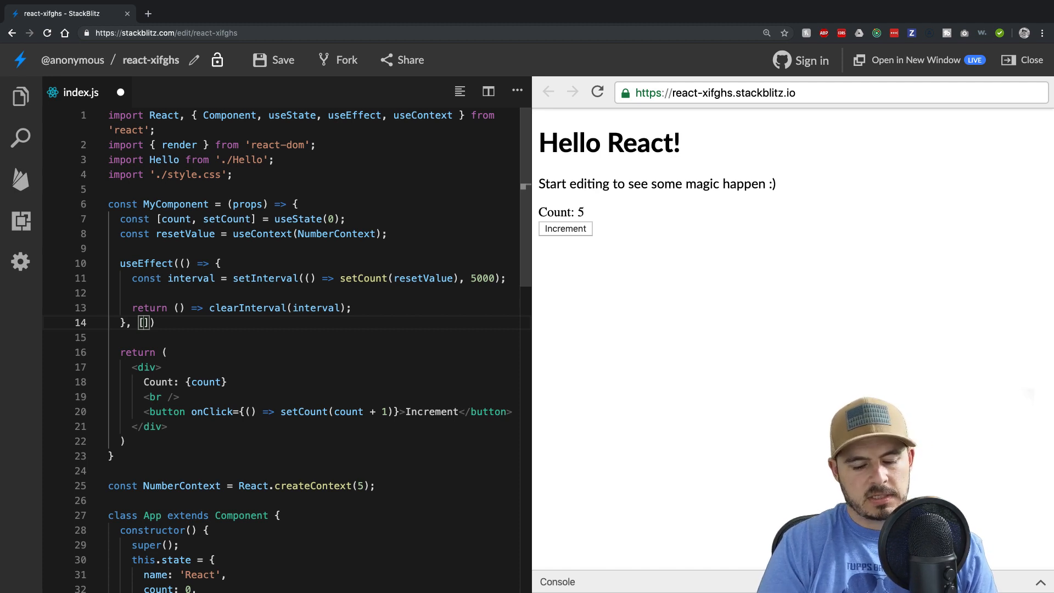
# Step: Test 6 as a dependency with Increment, then replace it with resetValue
pyautogui.write('6')
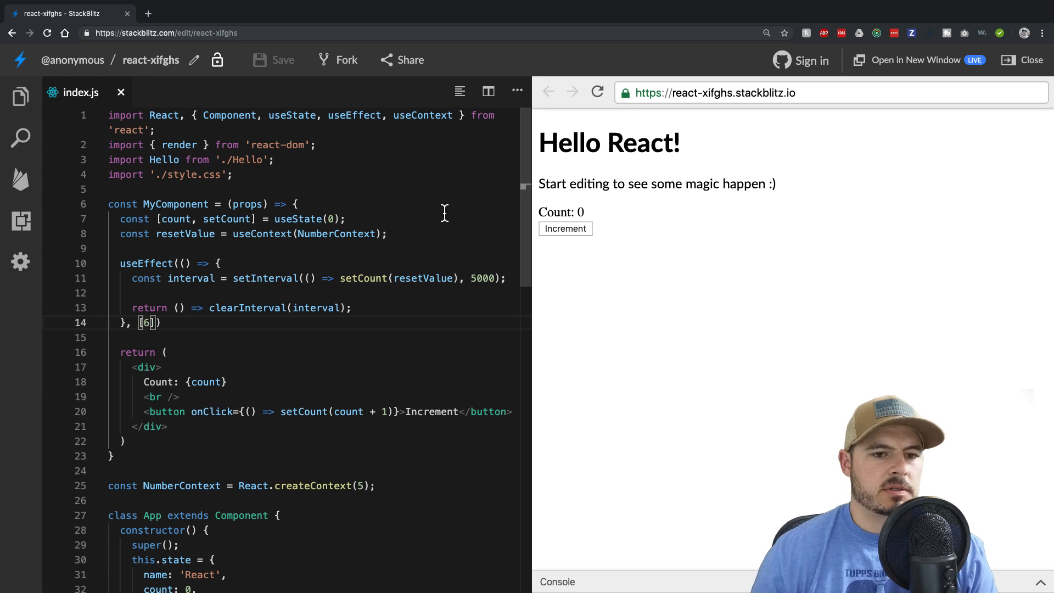
pyautogui.moveTo(612, 326)
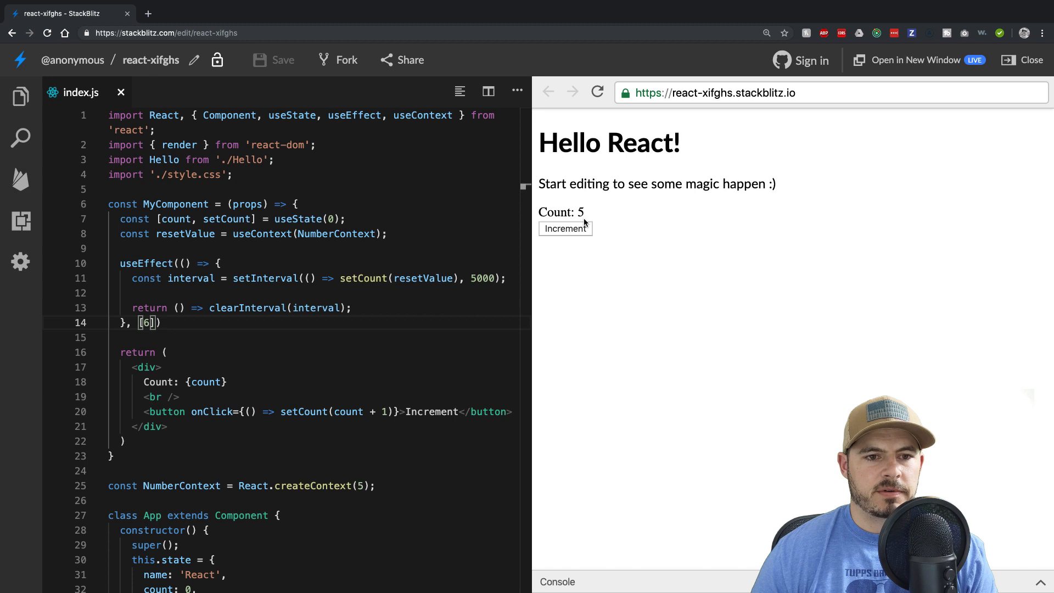
pyautogui.moveTo(575, 296)
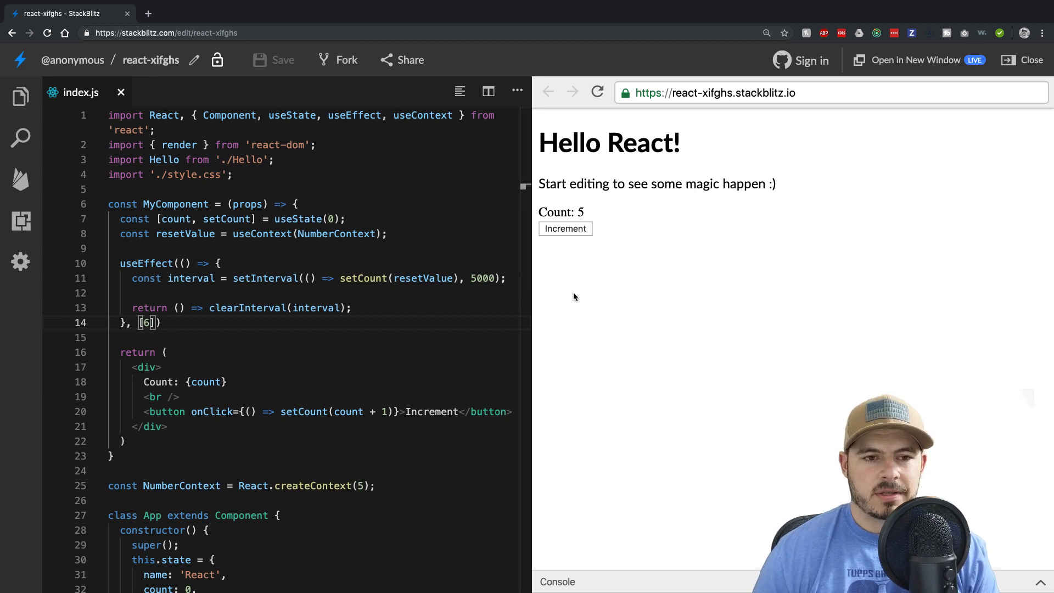
pyautogui.click(565, 228)
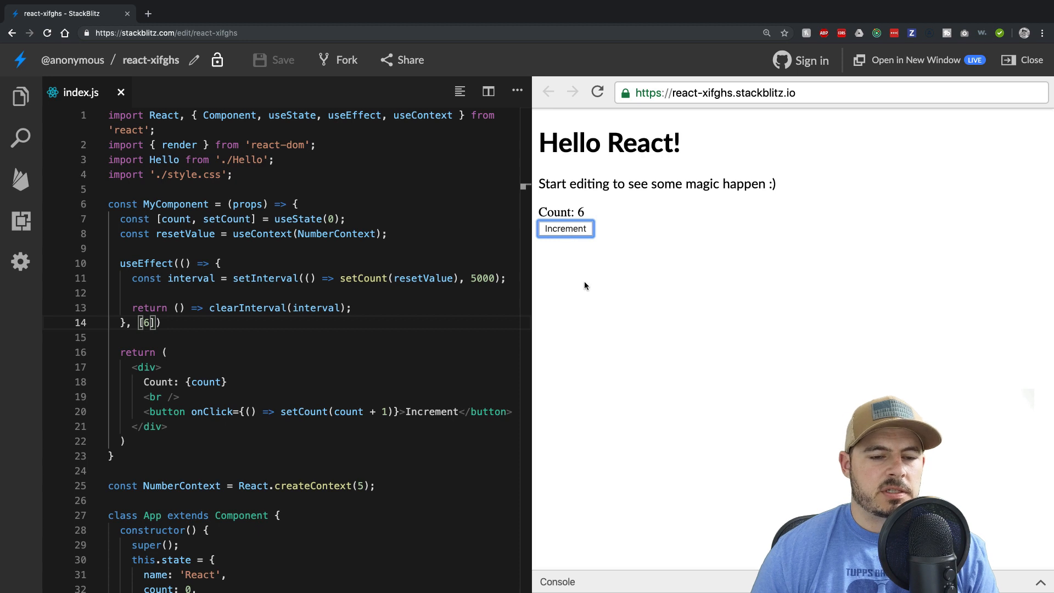
pyautogui.moveTo(582, 279)
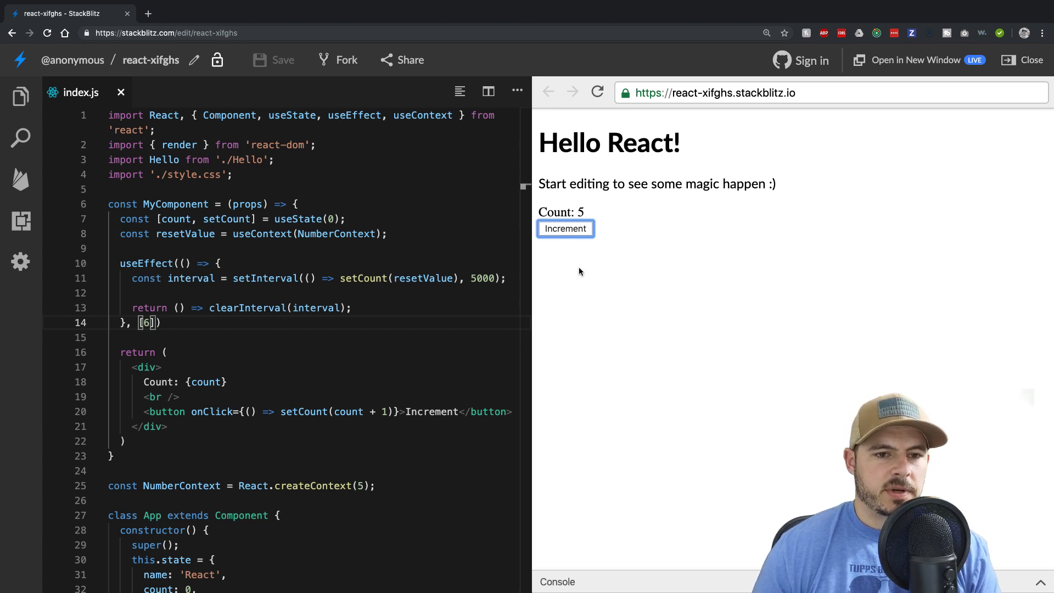
pyautogui.press('Backspace')
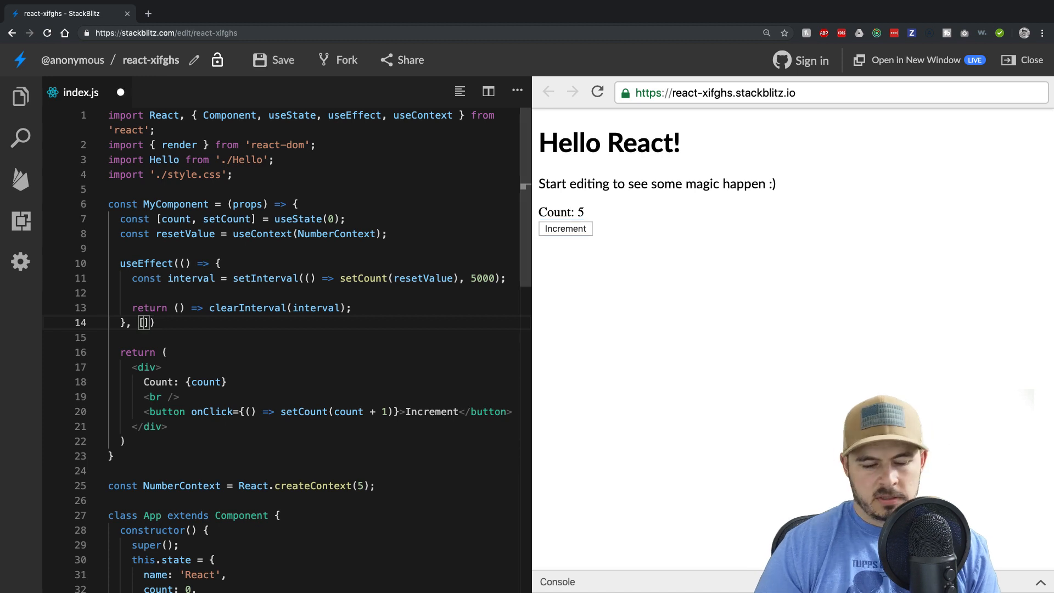
pyautogui.write('resetValue')
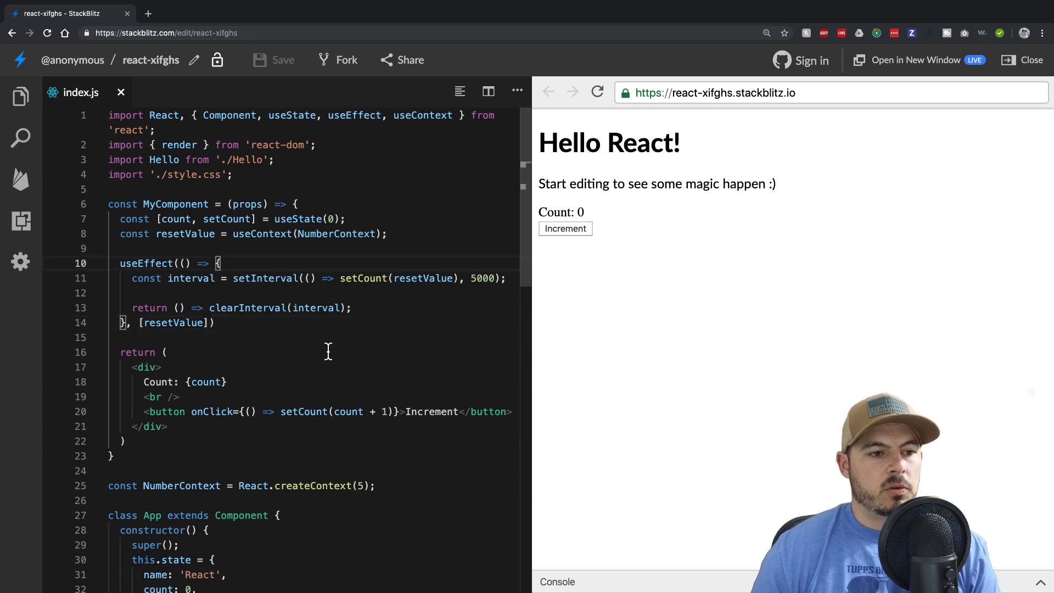
pyautogui.scroll(-3)
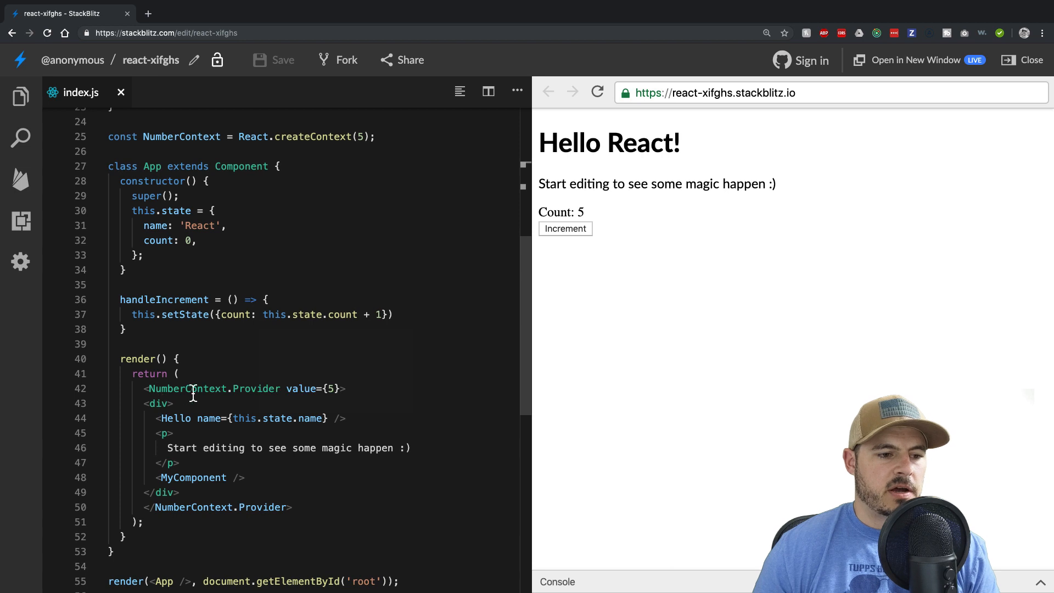
pyautogui.moveTo(329, 401)
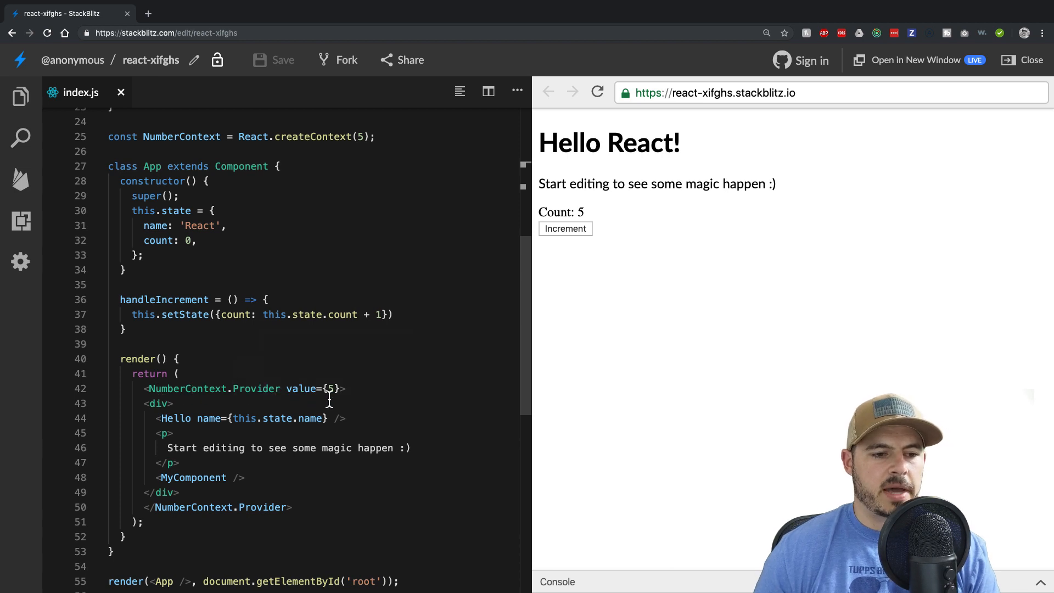
pyautogui.moveTo(302, 389)
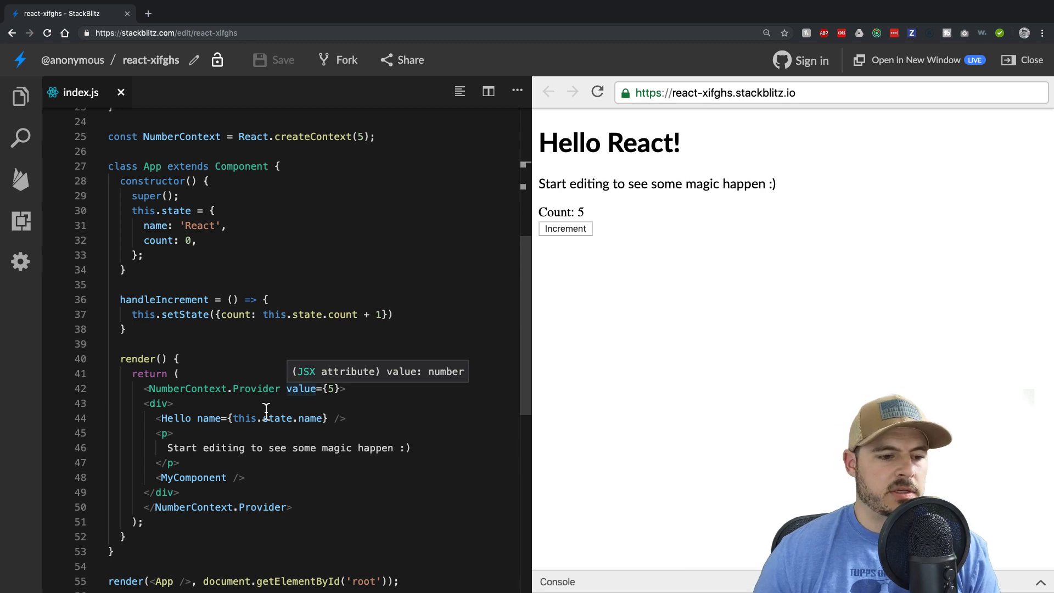
pyautogui.moveTo(210, 462)
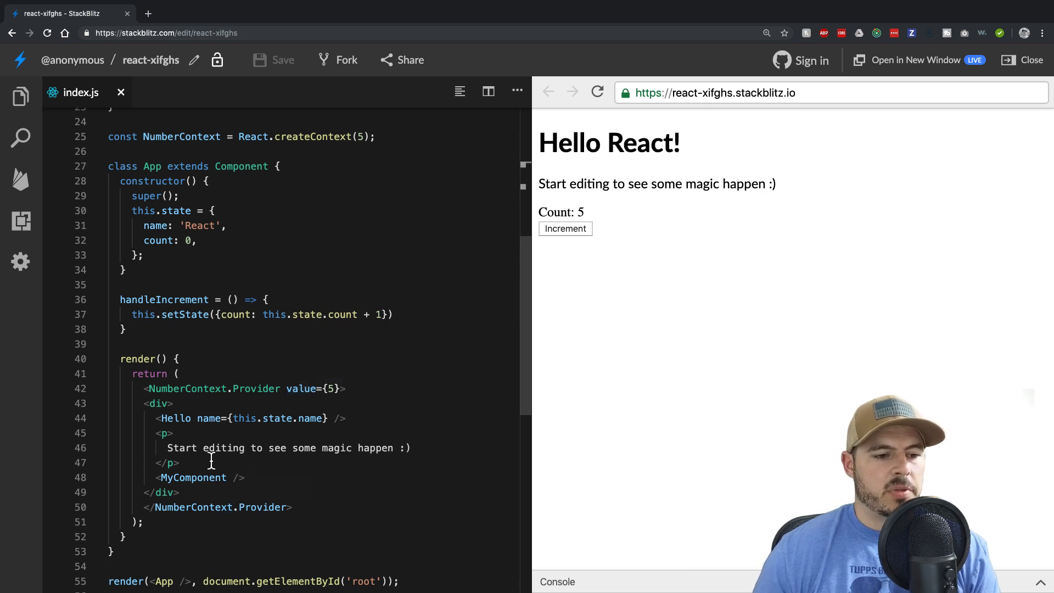
pyautogui.scroll(3)
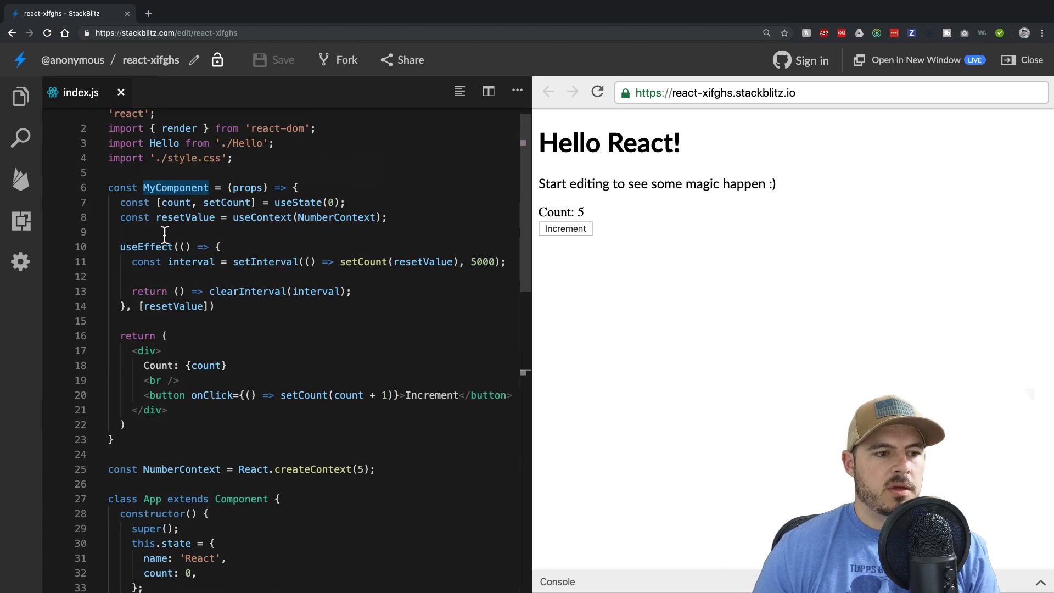
pyautogui.moveTo(341, 224)
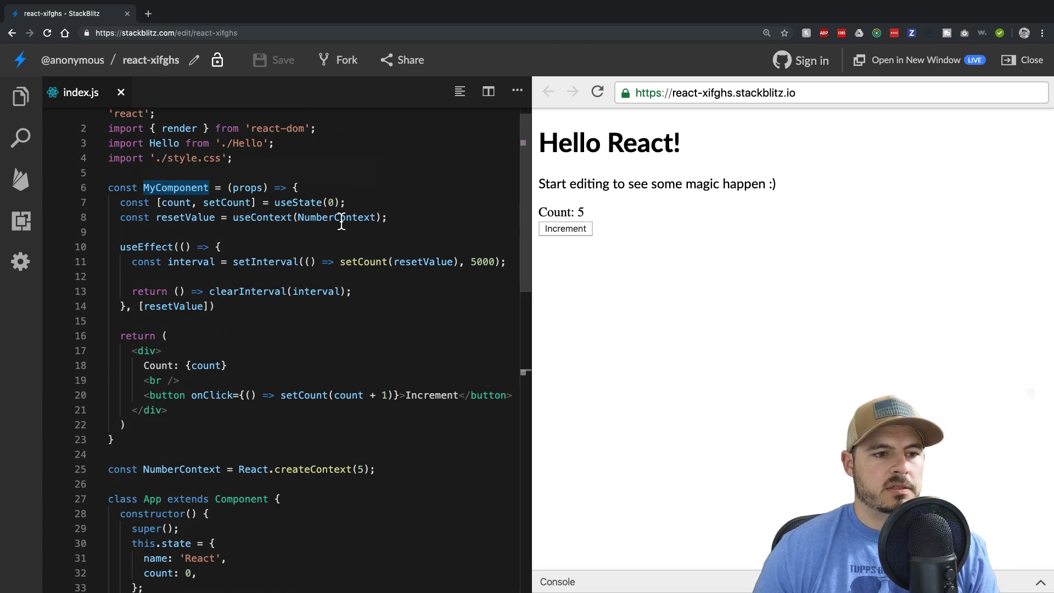